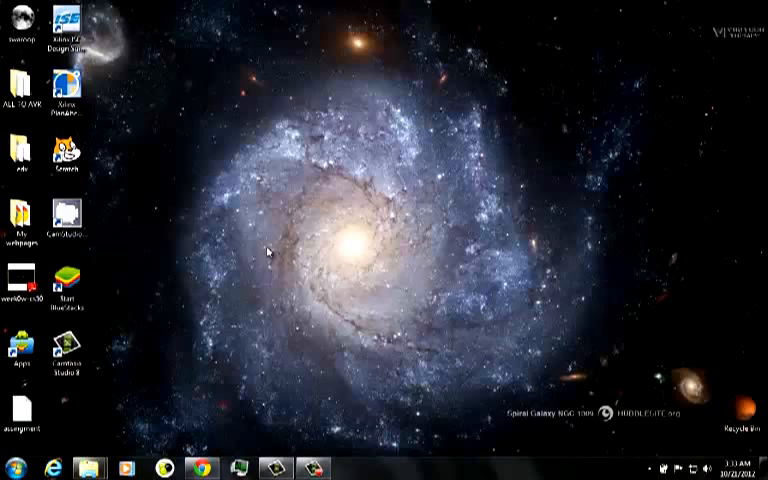
mouse_move(252, 8)
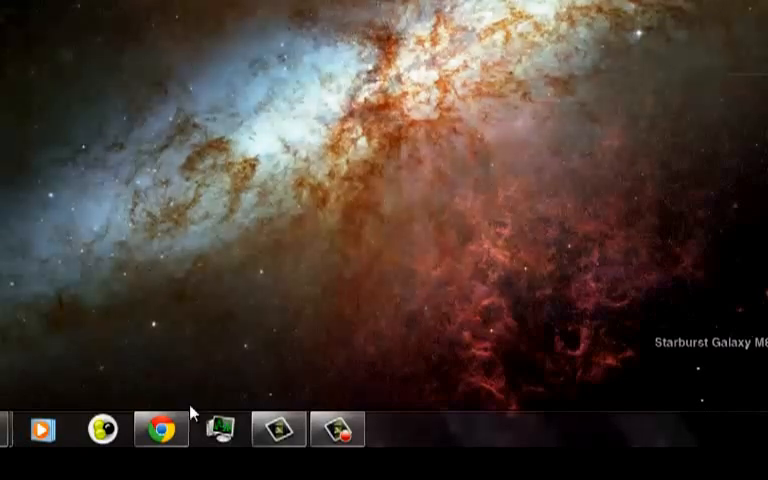
mouse_move(160, 430)
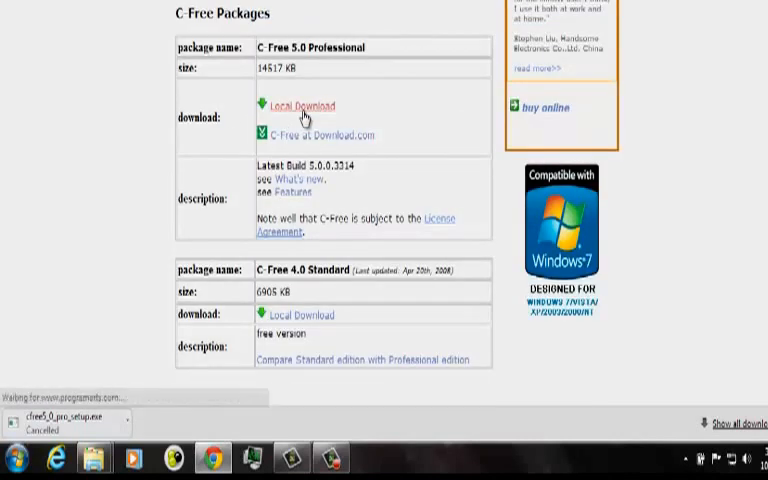
Start the Local Download of C-Free 5.0 Professional from programarts.com.
click(302, 104)
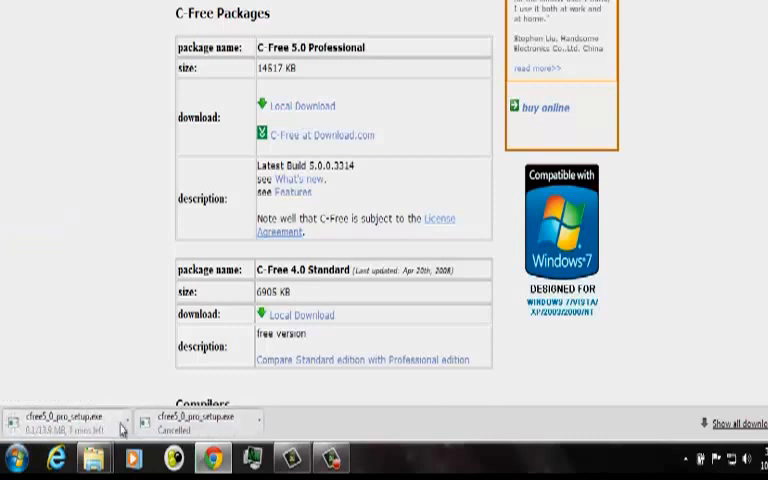
Pick an option from the cfree setup download's context menu and leave the desktop showing.
right_click(76, 416)
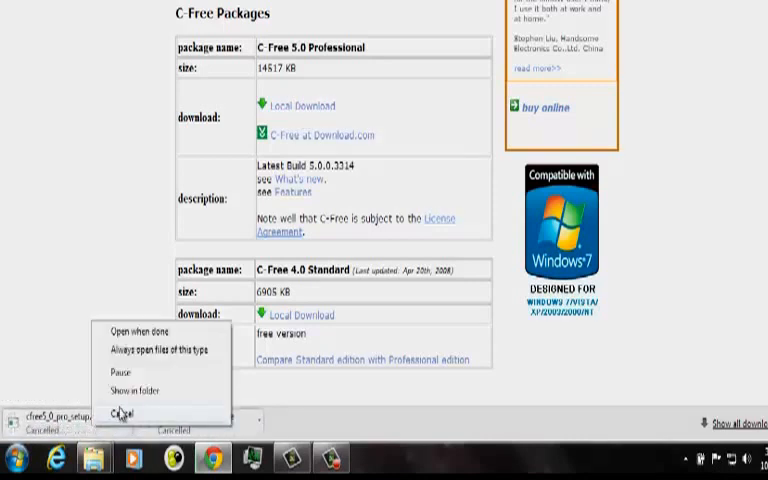
click(122, 416)
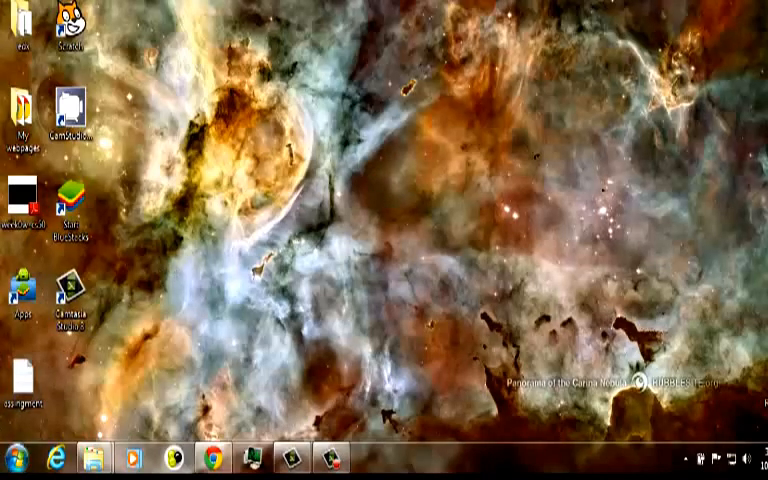
Run the C-Free setup with a desktop shortcut and launch the IDE.
click(10, 456)
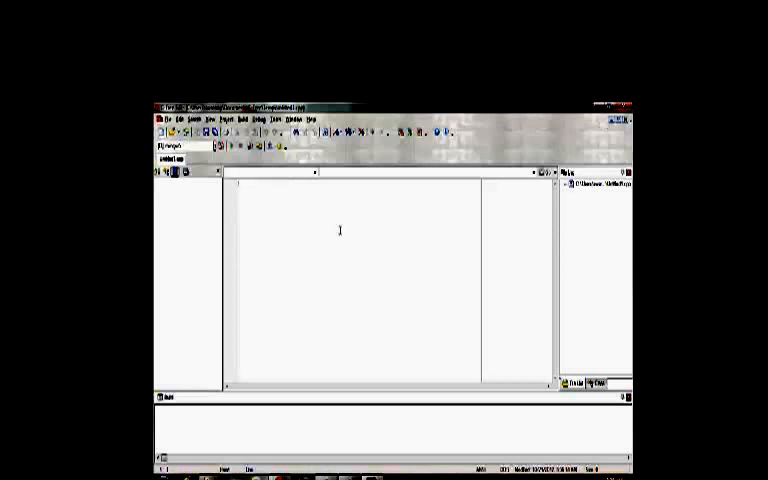
mouse_move(366, 262)
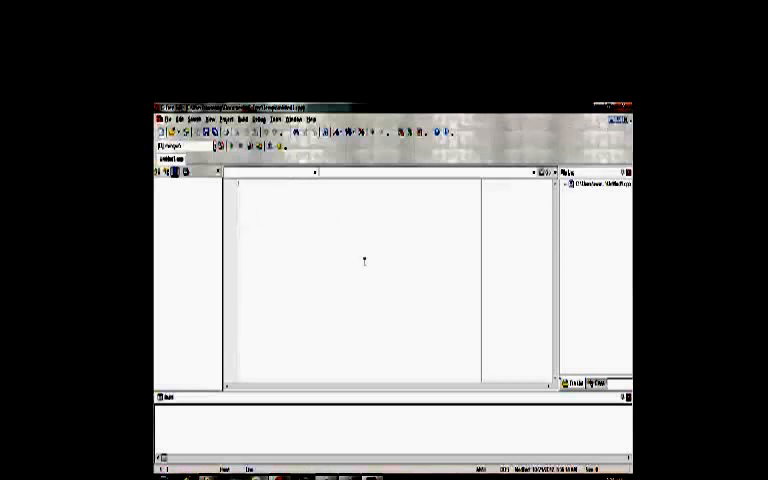